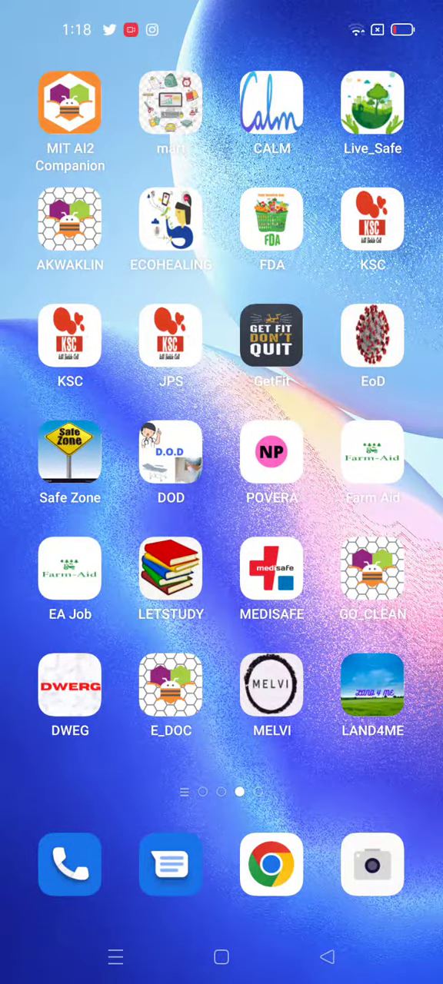
- Launch the JPS safety app from the Android home screen to reach its welcome screen
left_click(171, 335)
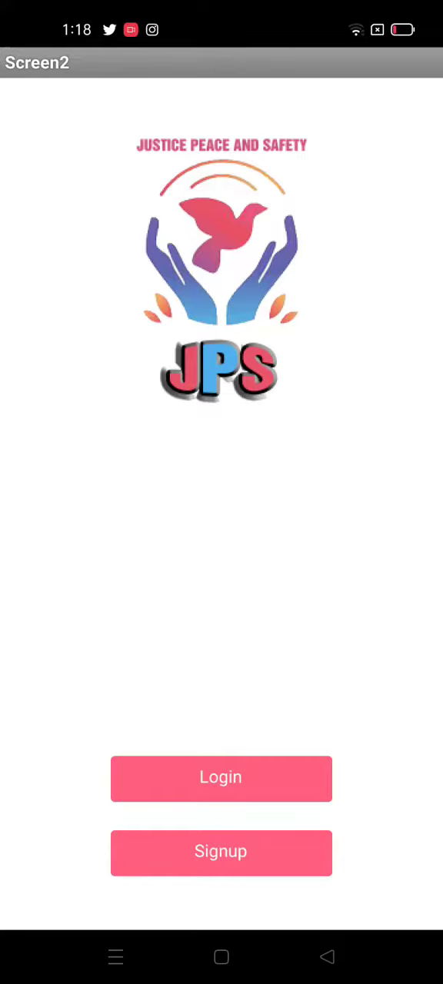
- Open the login form and enter the username and password to reach the Home menu
left_click(221, 777)
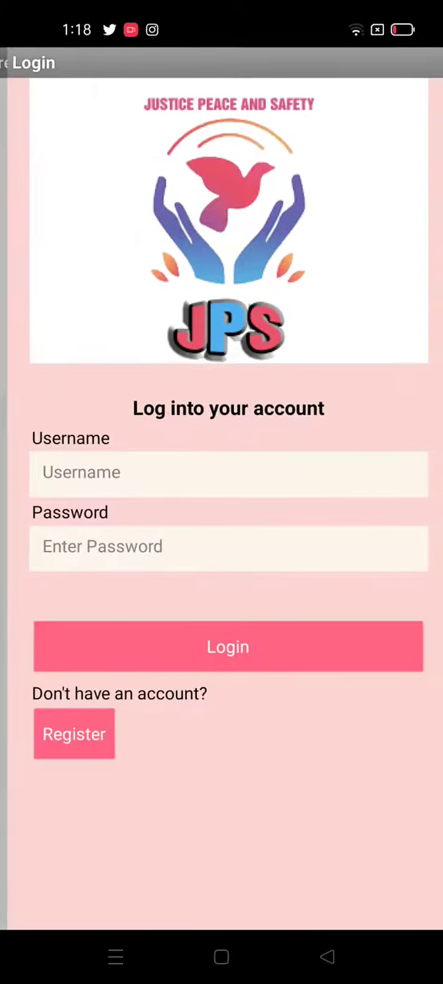
left_click(221, 472)
type("Loveth")
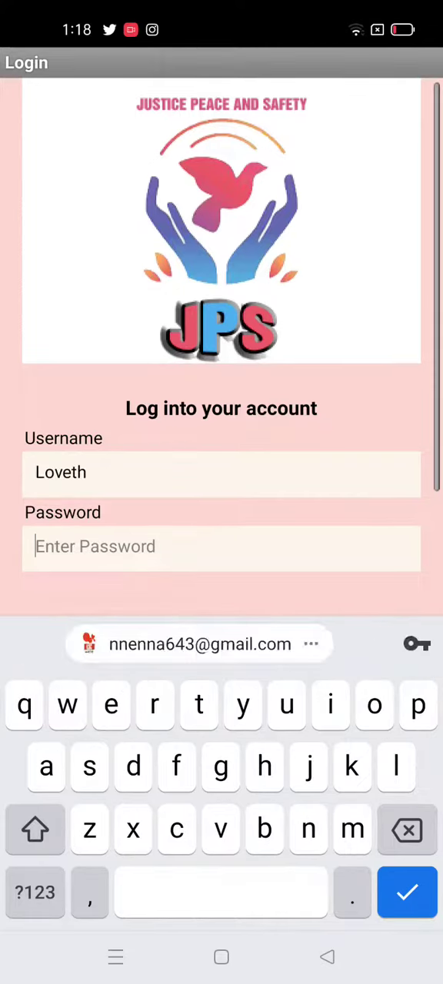
type("2")
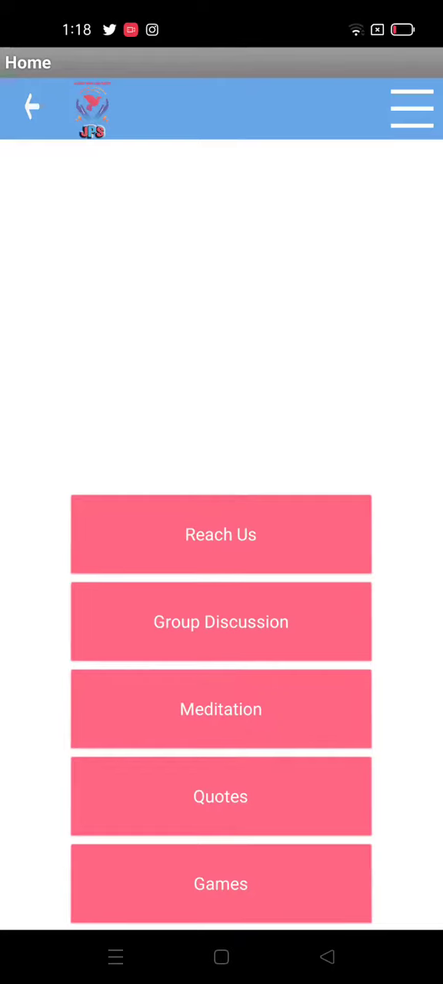
- Open the Quote screen from Home, showing the 'Wait' placeholder and More Quotes option
left_click(221, 535)
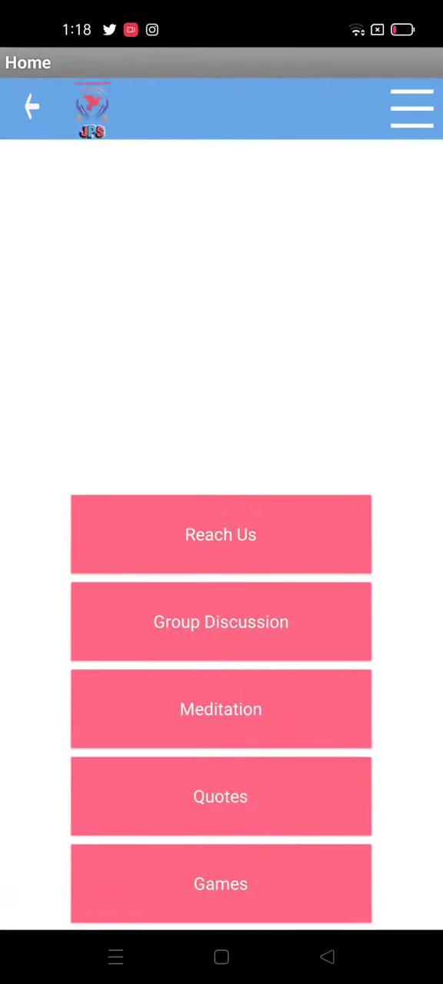
left_click(220, 708)
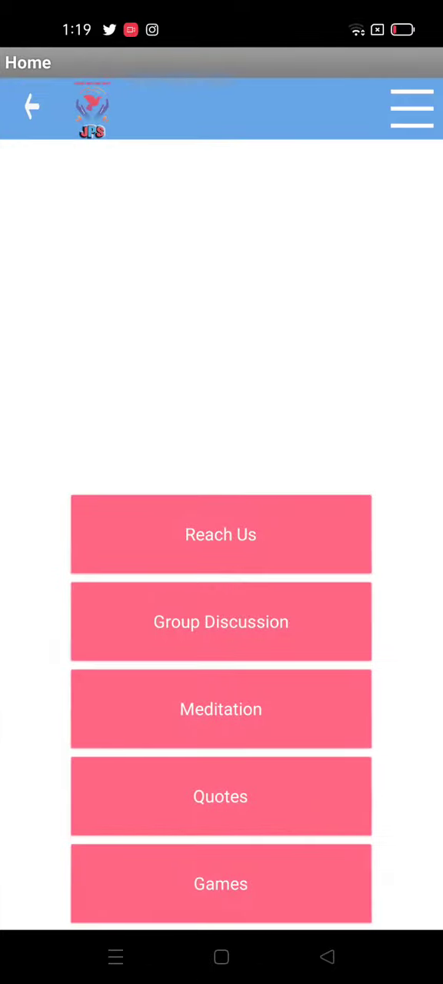
left_click(221, 795)
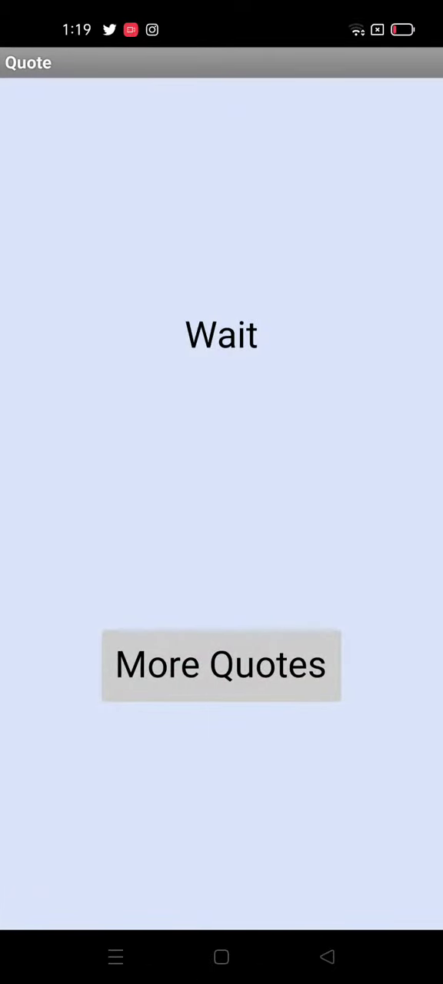
- Load the quote 'The best is yet to be', then go back Home and open Reach Us
left_click(220, 665)
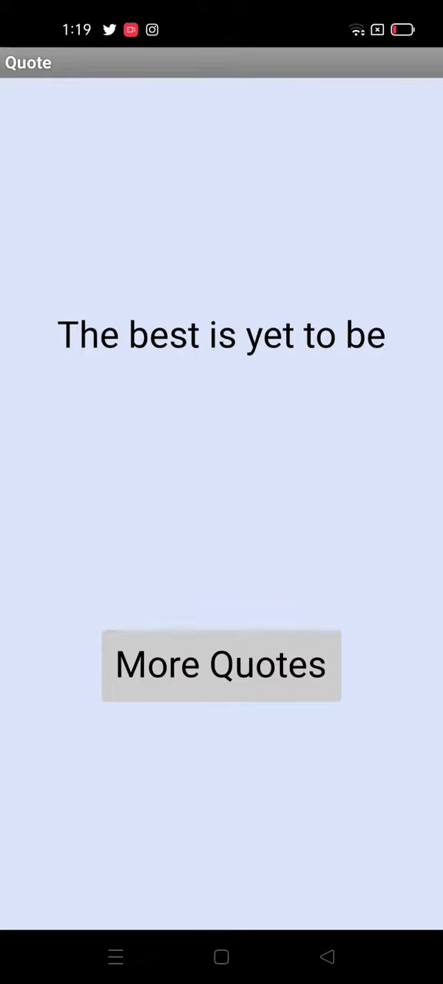
left_click(221, 665)
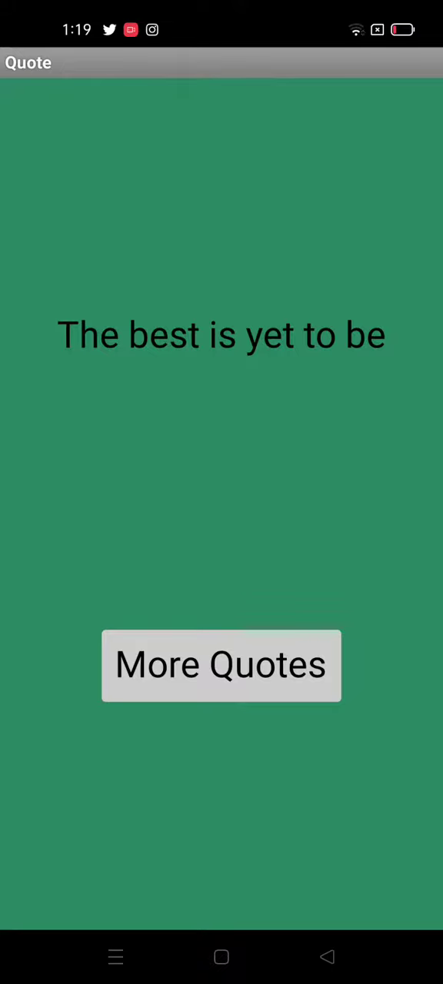
left_click(327, 956)
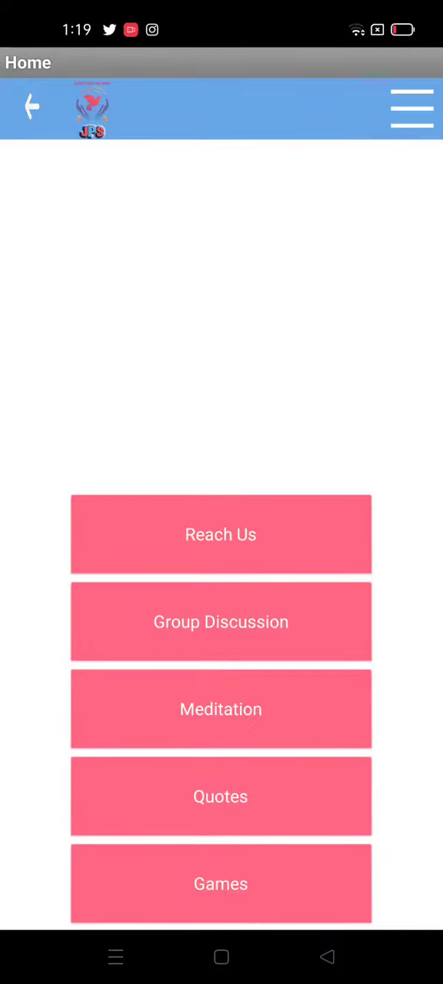
left_click(220, 534)
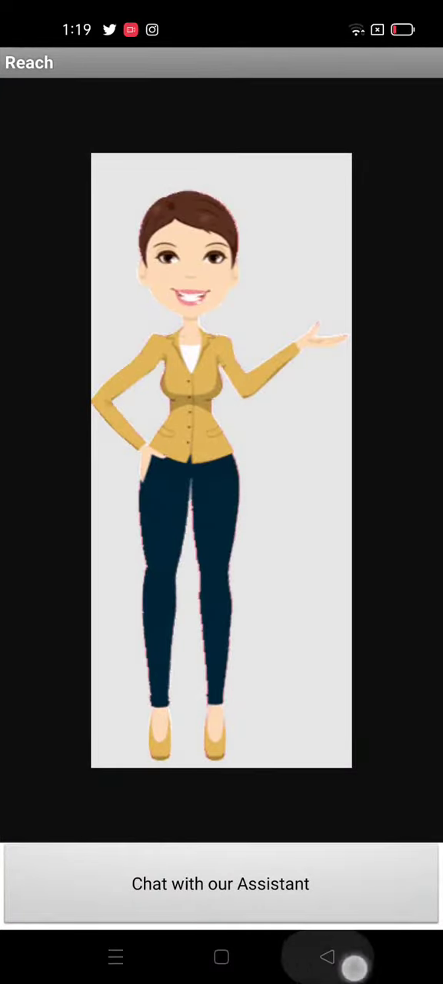